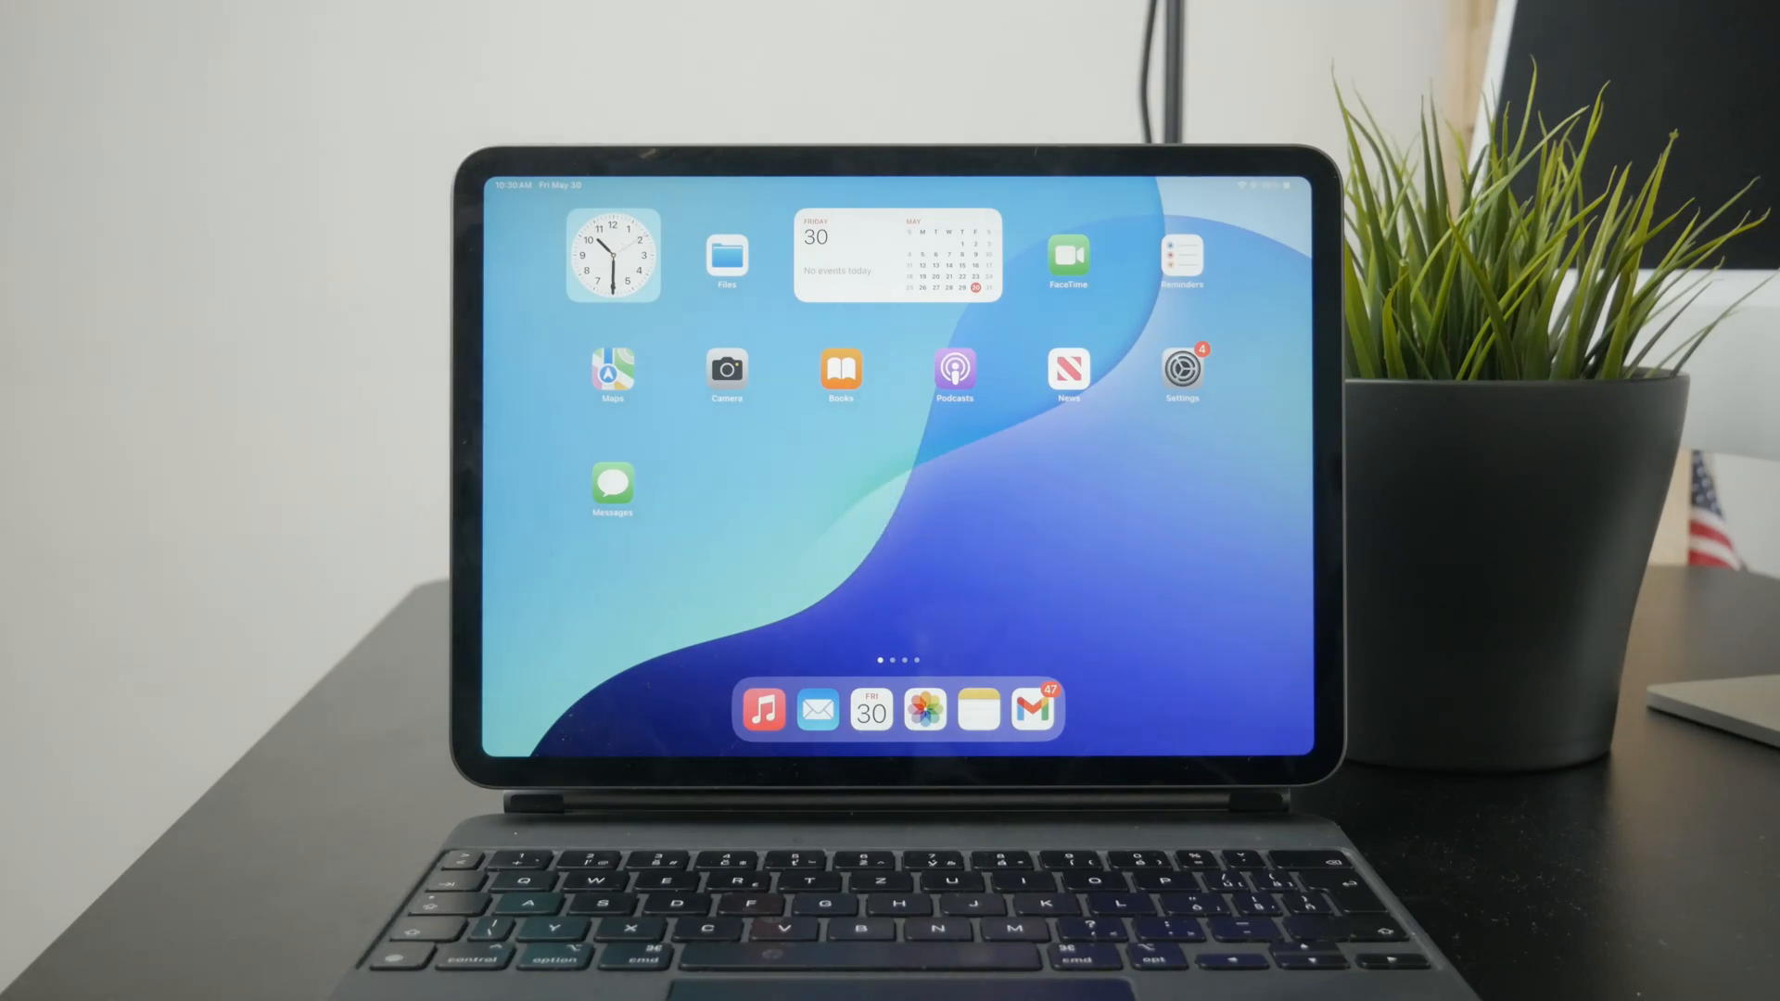
Search Spotlight and launch PowerPoint to its Home screen of recent presentations
text(key)
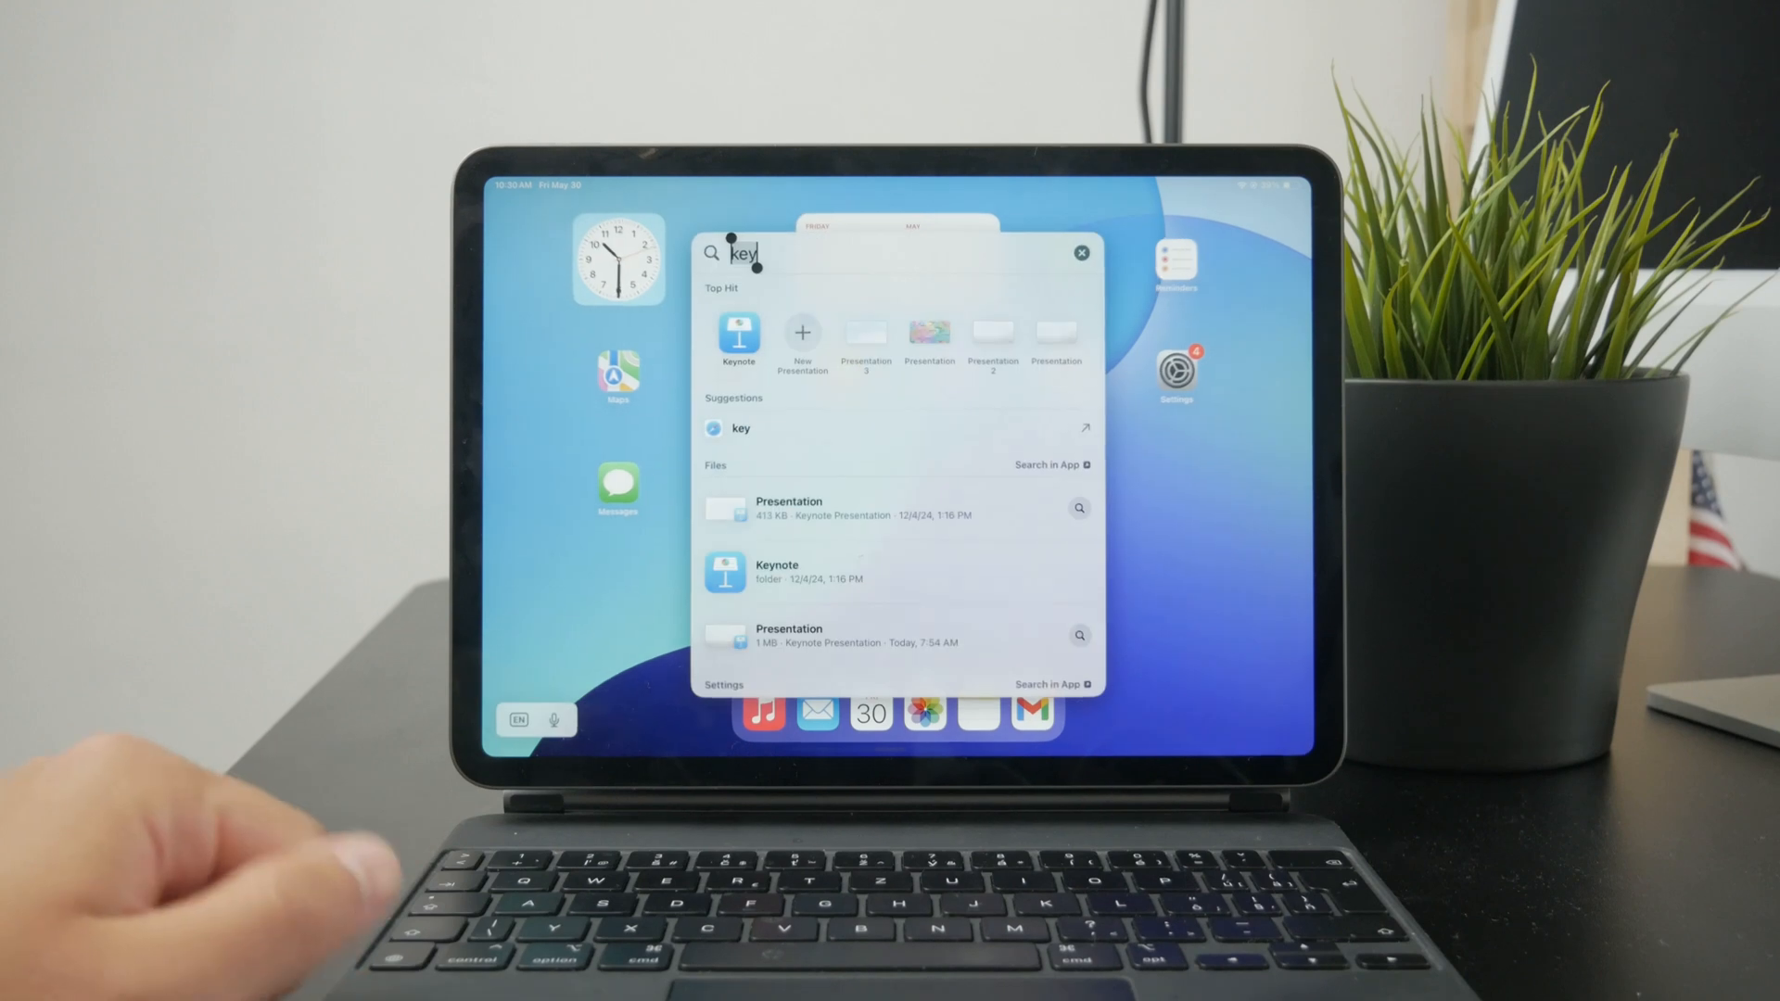
text(excel)
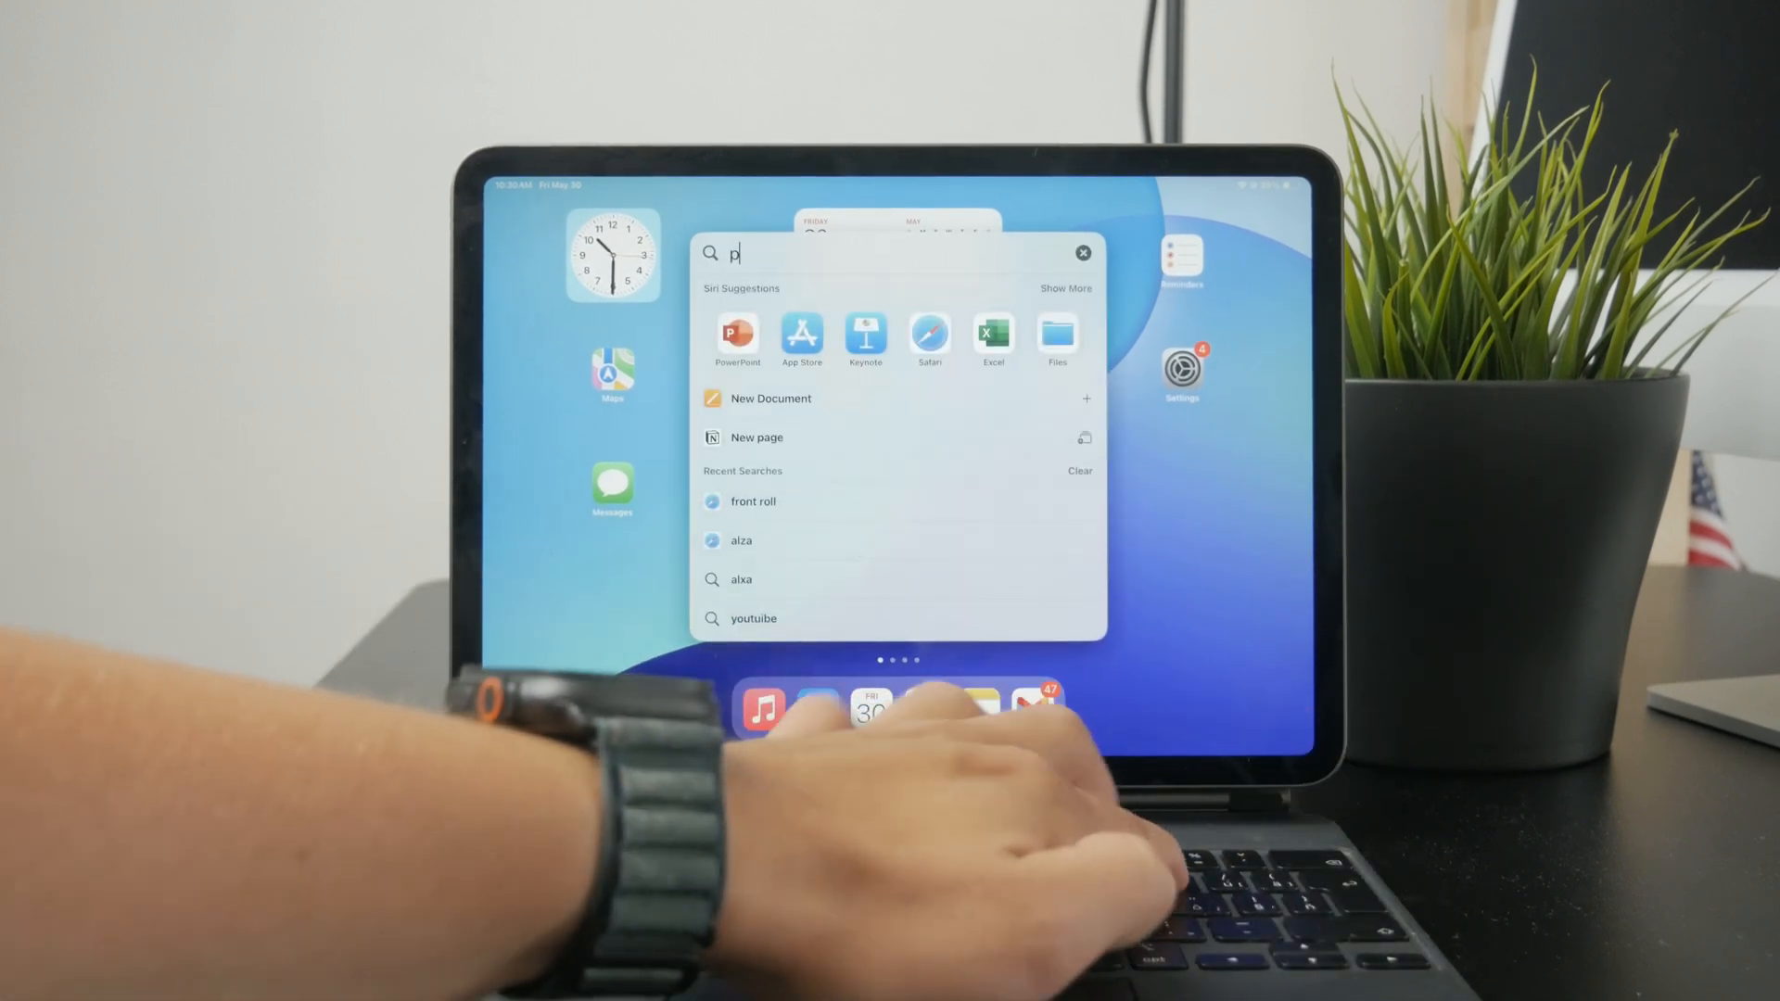
click(736, 337)
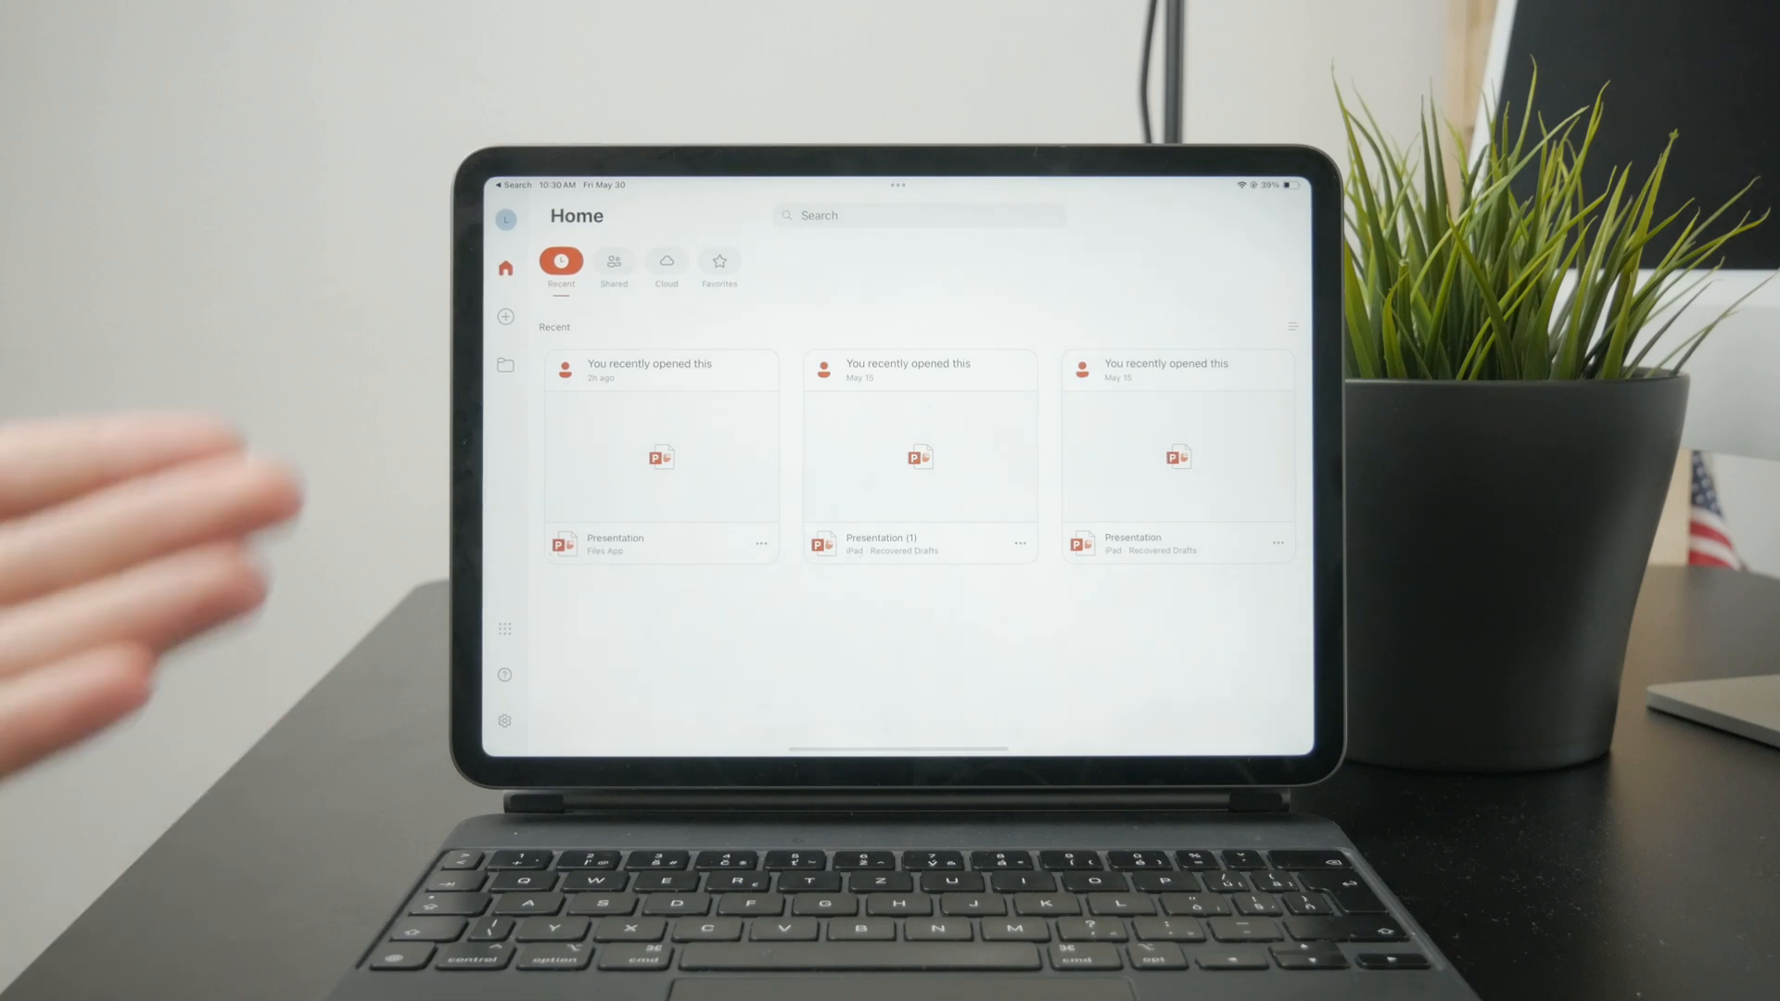